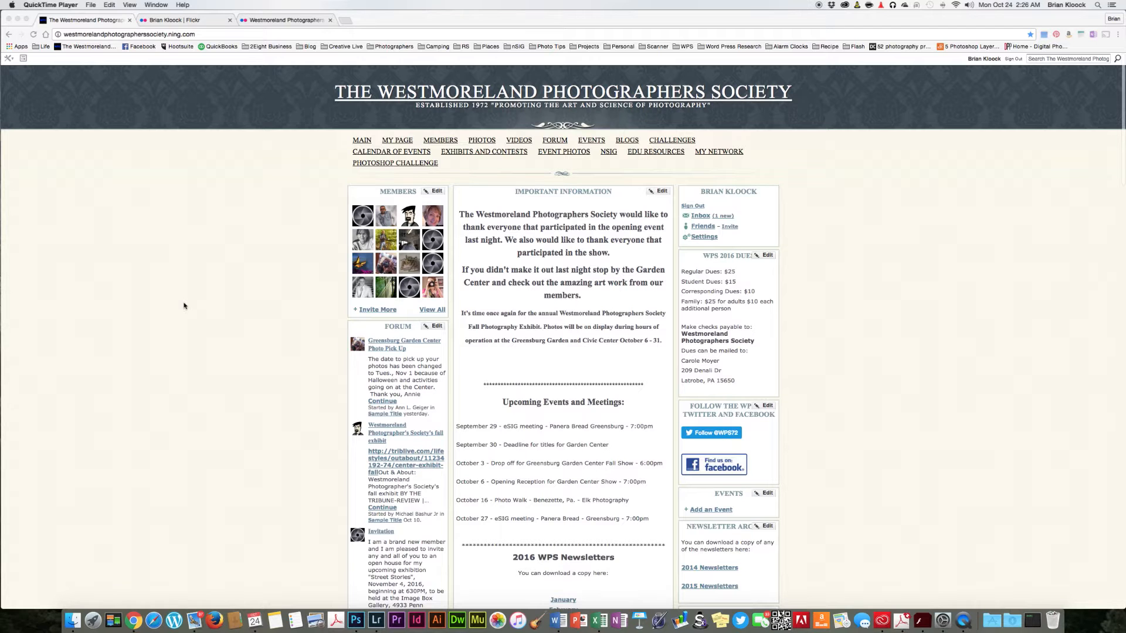
{"action": "mouse_move", "coordinate": [211, 295]}
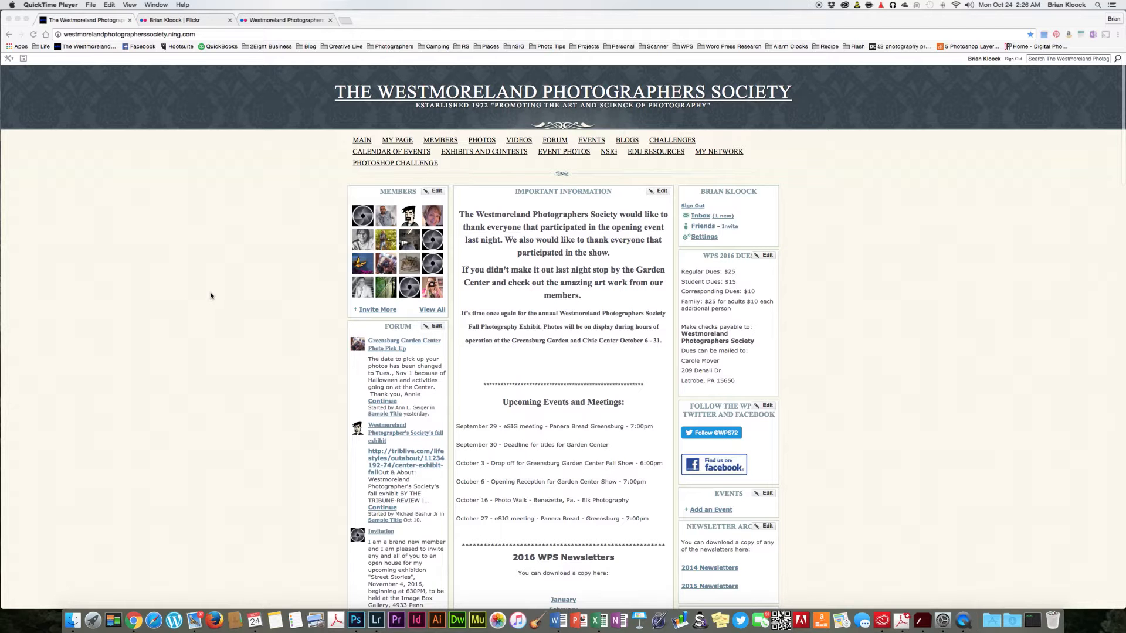
Scroll down through your Flickr photostream of six uploaded photos
{"action": "scroll", "scroll_direction": "down", "scroll_amount": 3}
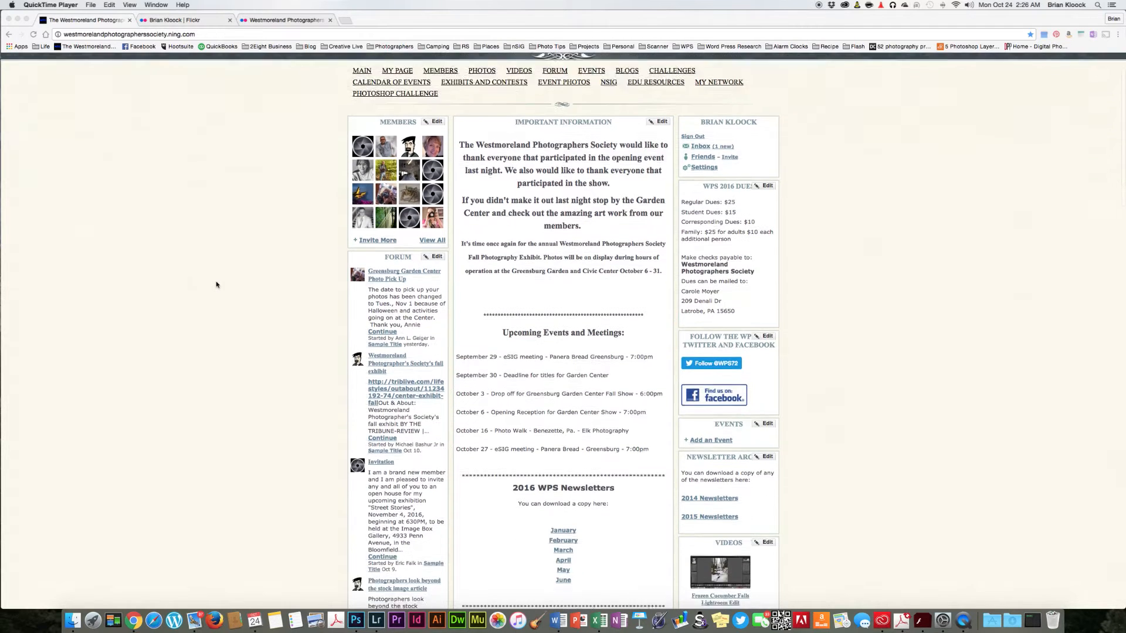
{"action": "scroll", "scroll_direction": "down", "scroll_amount": 3}
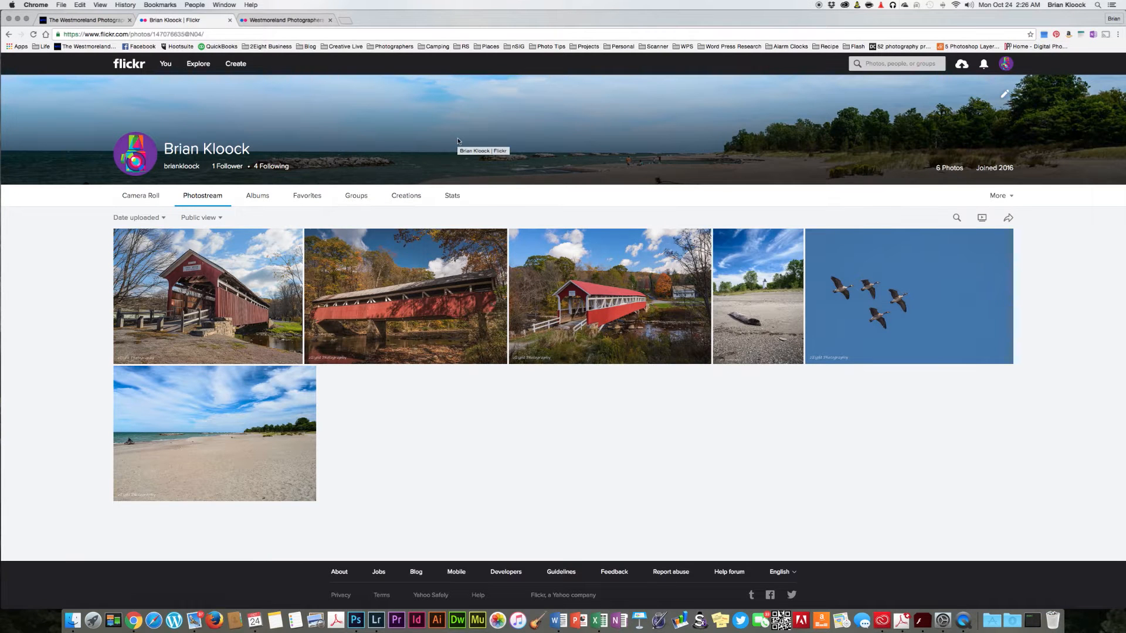
{"action": "mouse_move", "coordinate": [792, 495]}
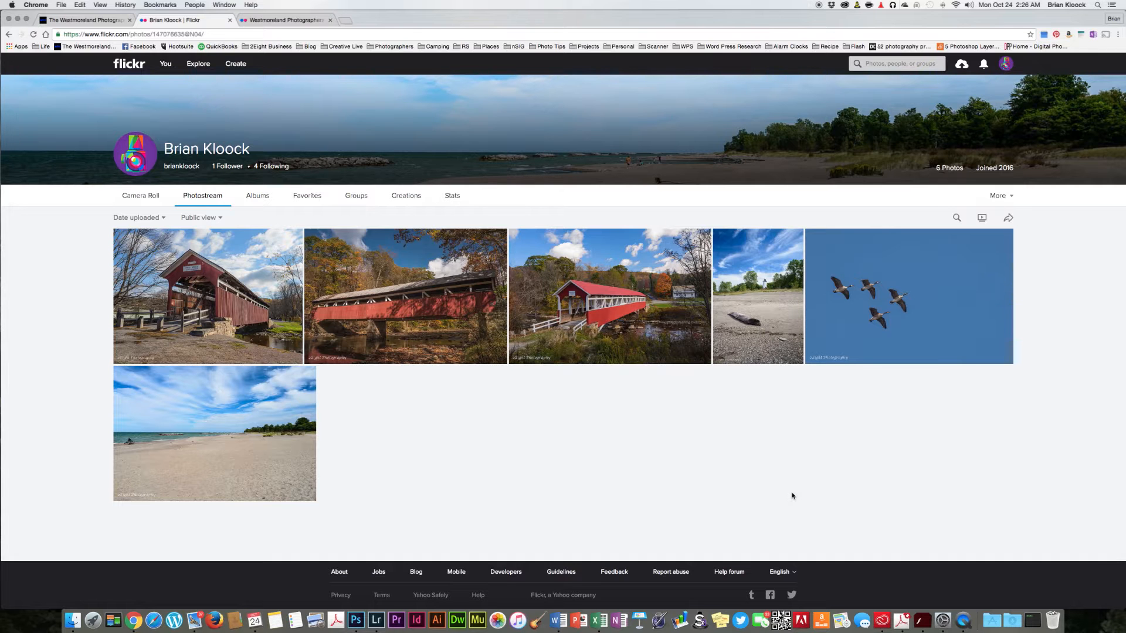
{"action": "mouse_move", "coordinate": [1015, 435]}
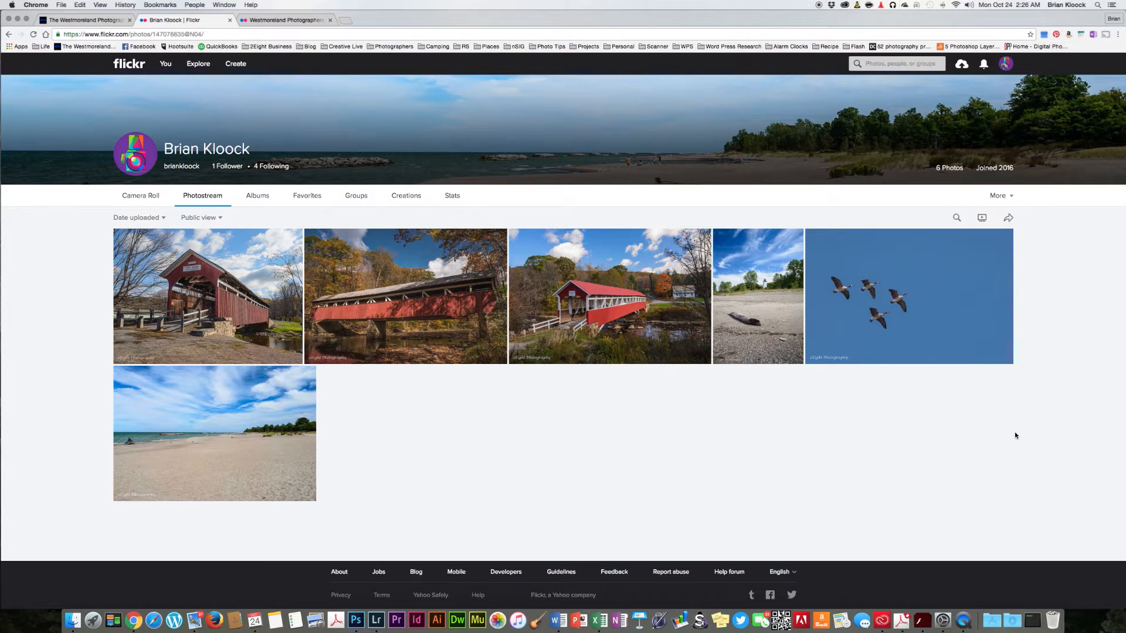
{"action": "mouse_move", "coordinate": [723, 420]}
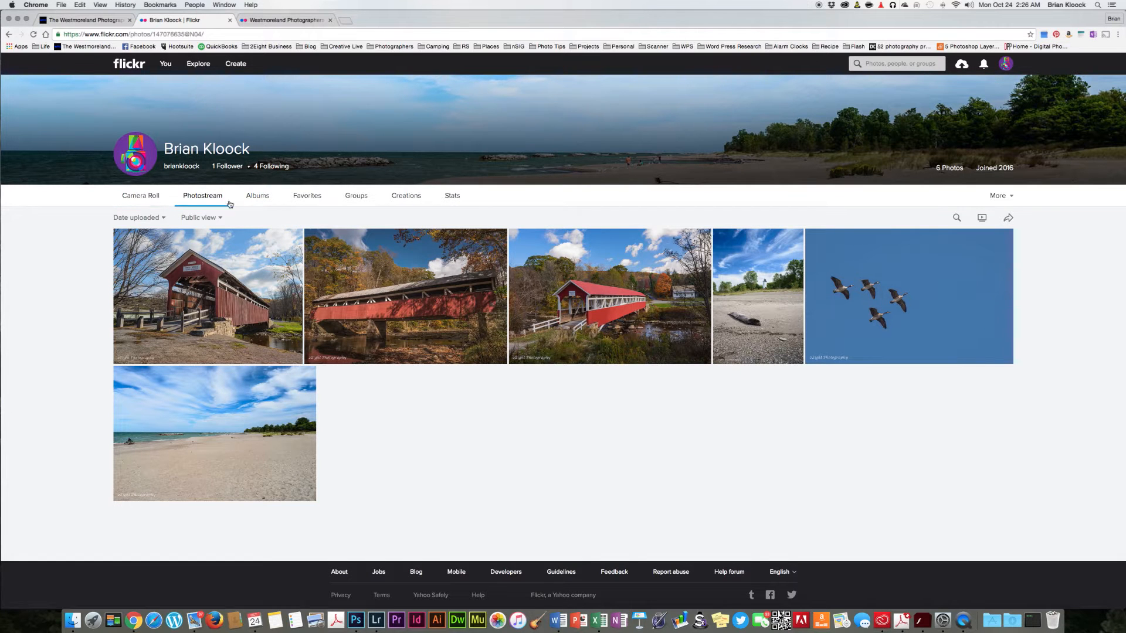
{"action": "mouse_move", "coordinate": [800, 212]}
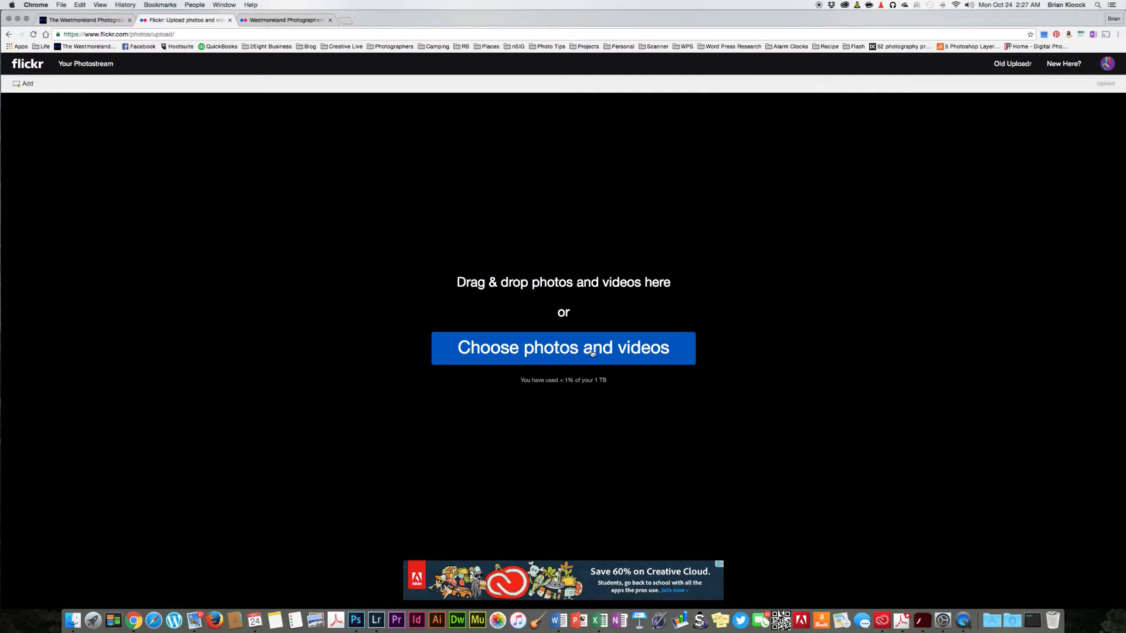
{"action": "mouse_move", "coordinate": [545, 352]}
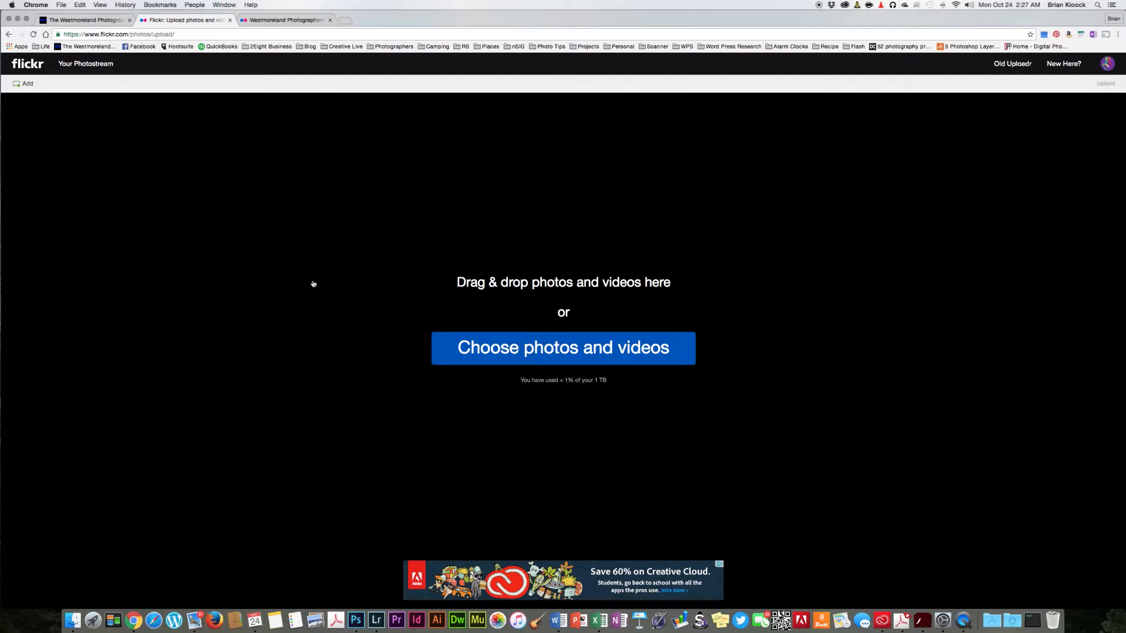
Choose Cucumber Night.jpg from the flickr folder for upload
{"action": "left_click", "coordinate": [563, 347]}
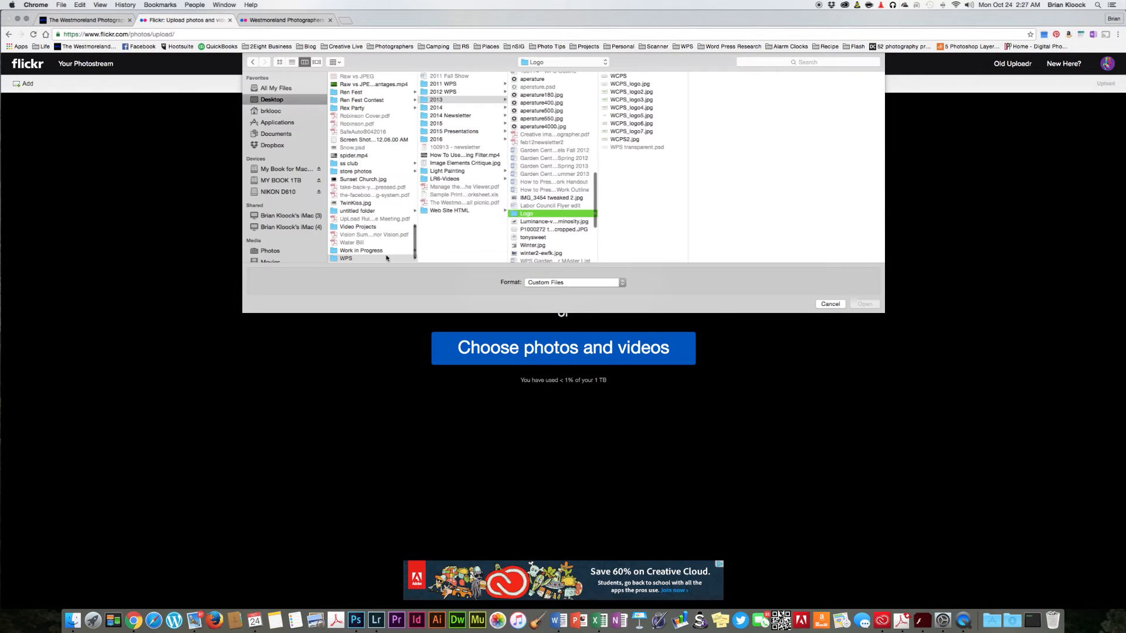
{"action": "scroll", "scroll_direction": "down", "scroll_amount": 3}
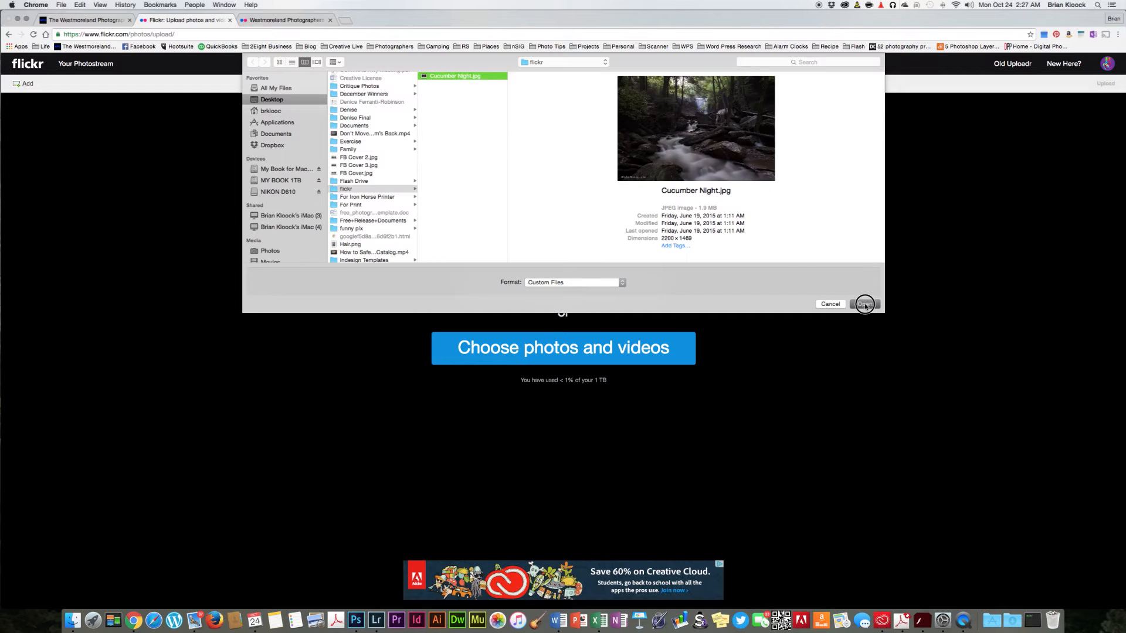
{"action": "left_click", "coordinate": [864, 304]}
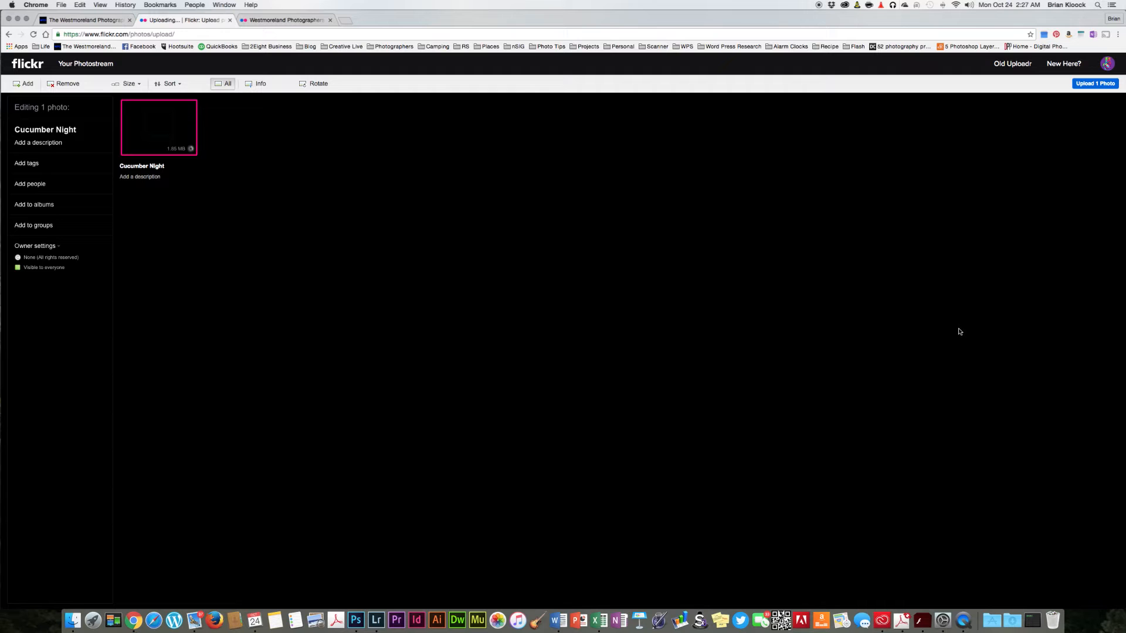
{"action": "mouse_move", "coordinate": [63, 220]}
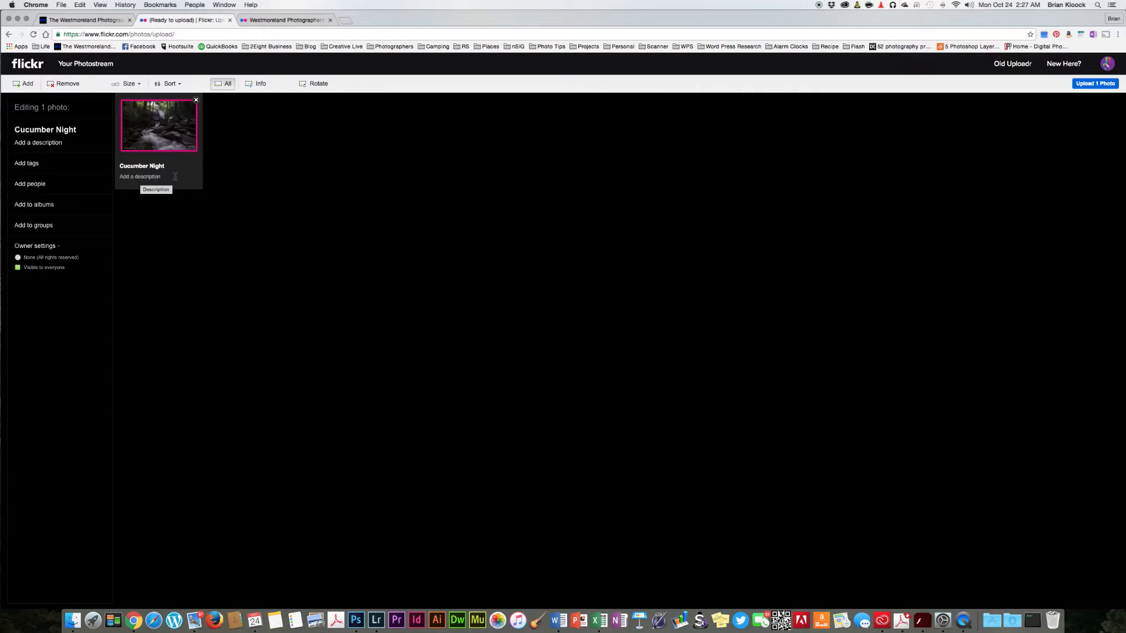
Describe the photo as 'Cucumber Falls Ohio Pyle State Park'
{"action": "left_click", "coordinate": [151, 176]}
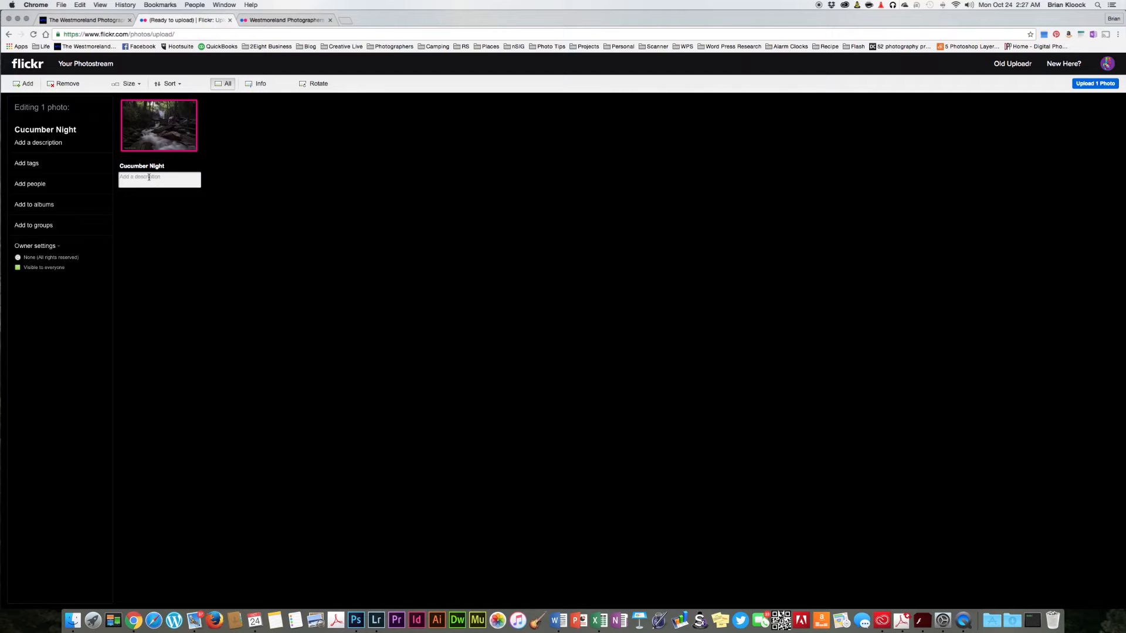
{"action": "type", "text": "Cu"}
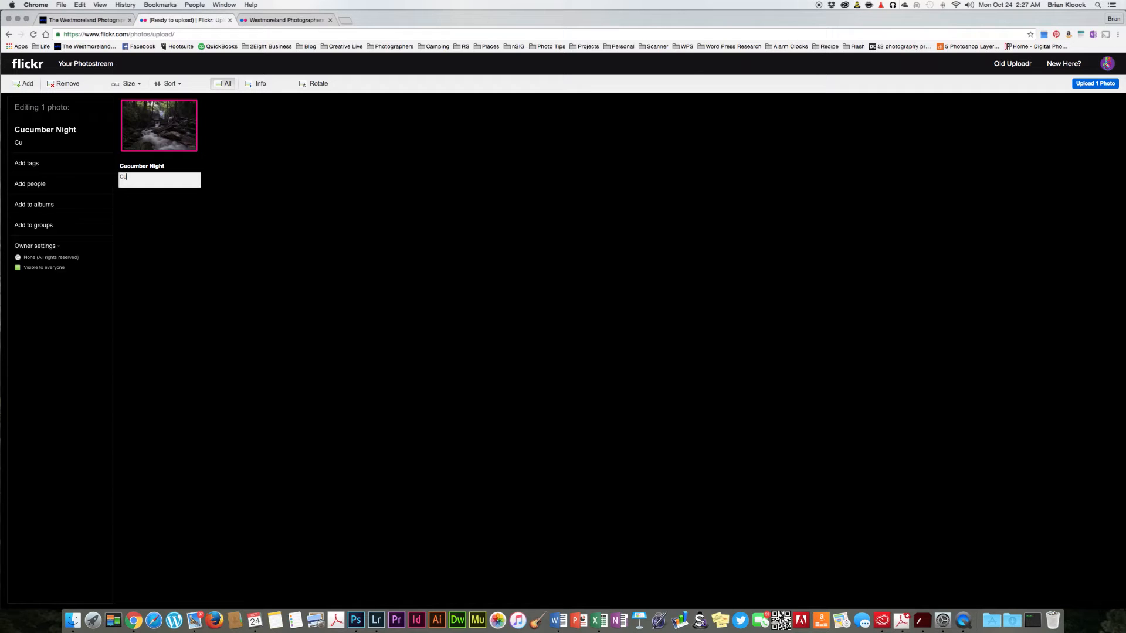
{"action": "type", "text": "cumber Falls Ohio P"}
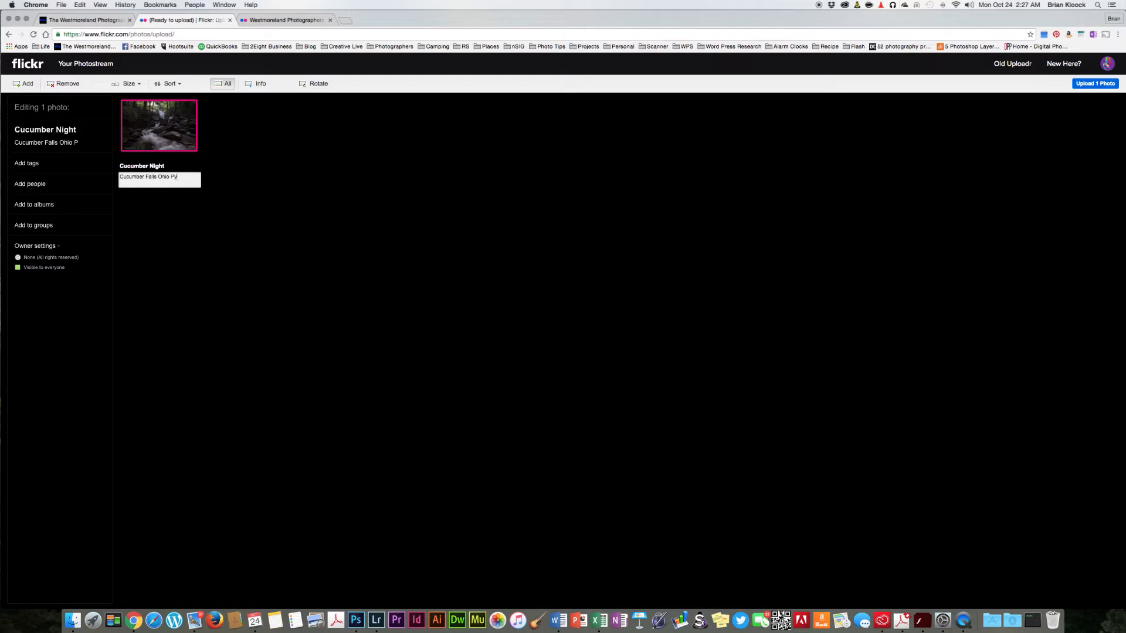
{"action": "type", "text": "yle S"}
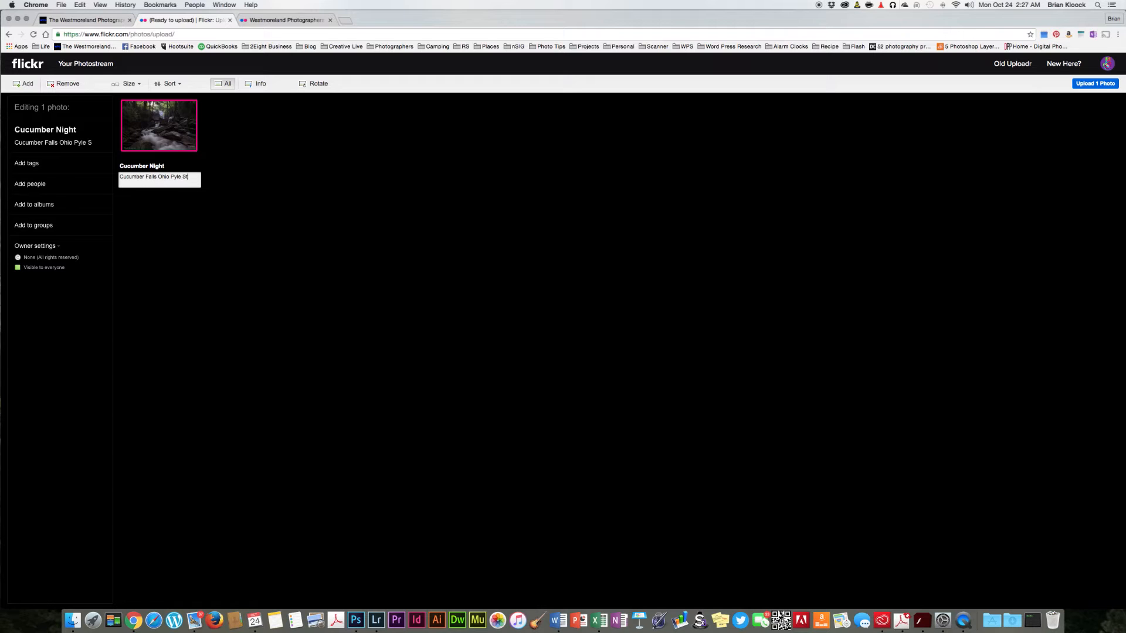
{"action": "type", "text": "tate Park"}
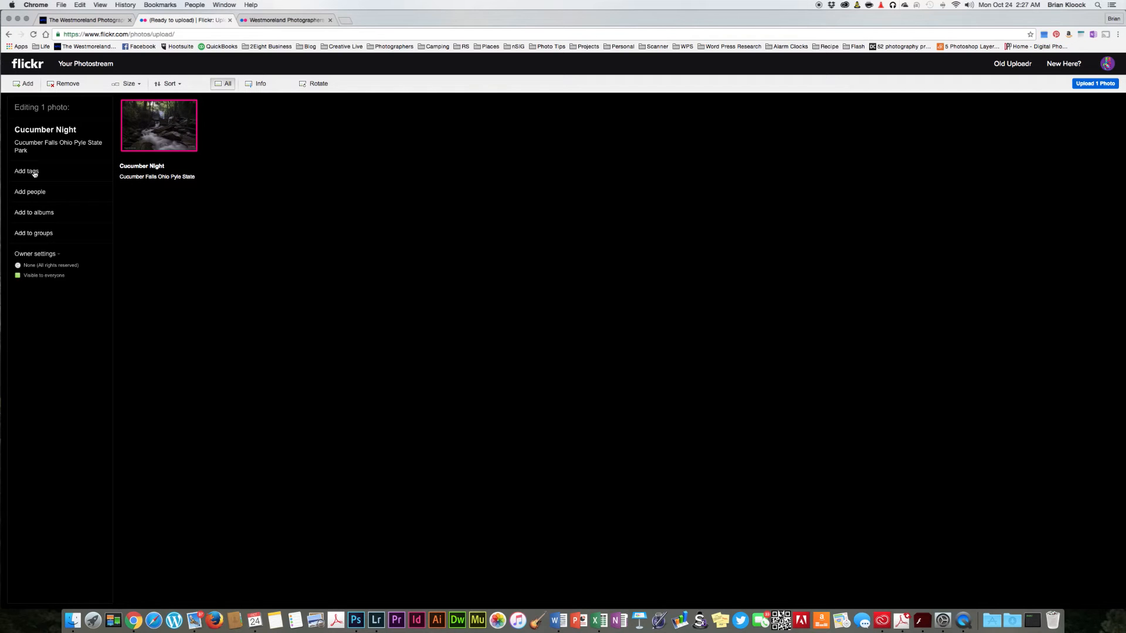
{"action": "mouse_move", "coordinate": [37, 192]}
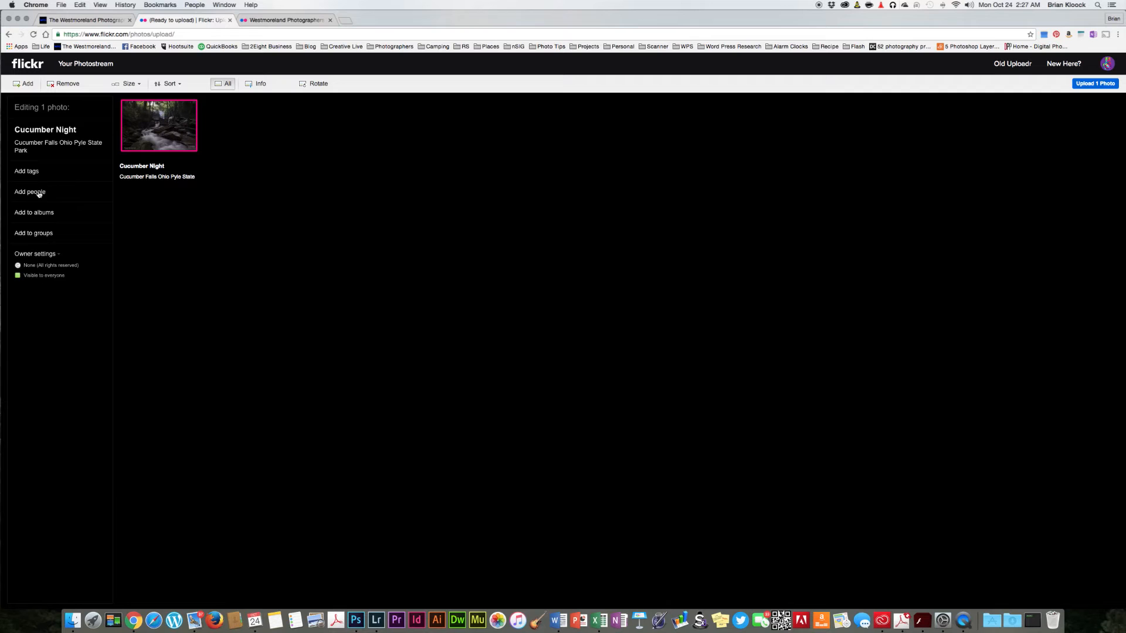
{"action": "mouse_move", "coordinate": [49, 218]}
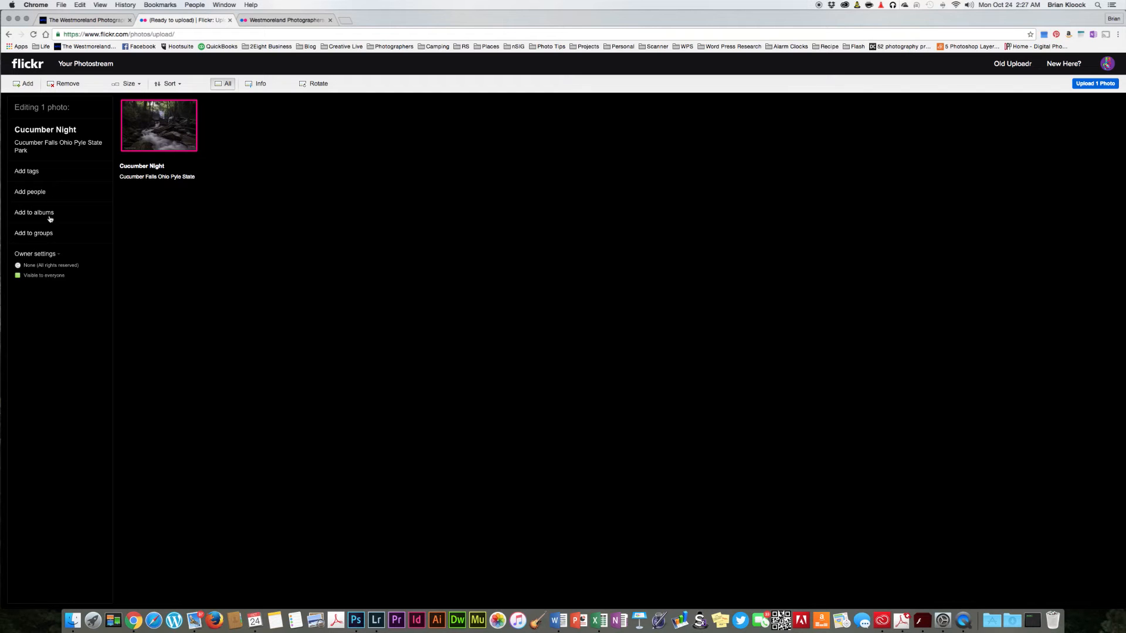
{"action": "mouse_move", "coordinate": [48, 232]}
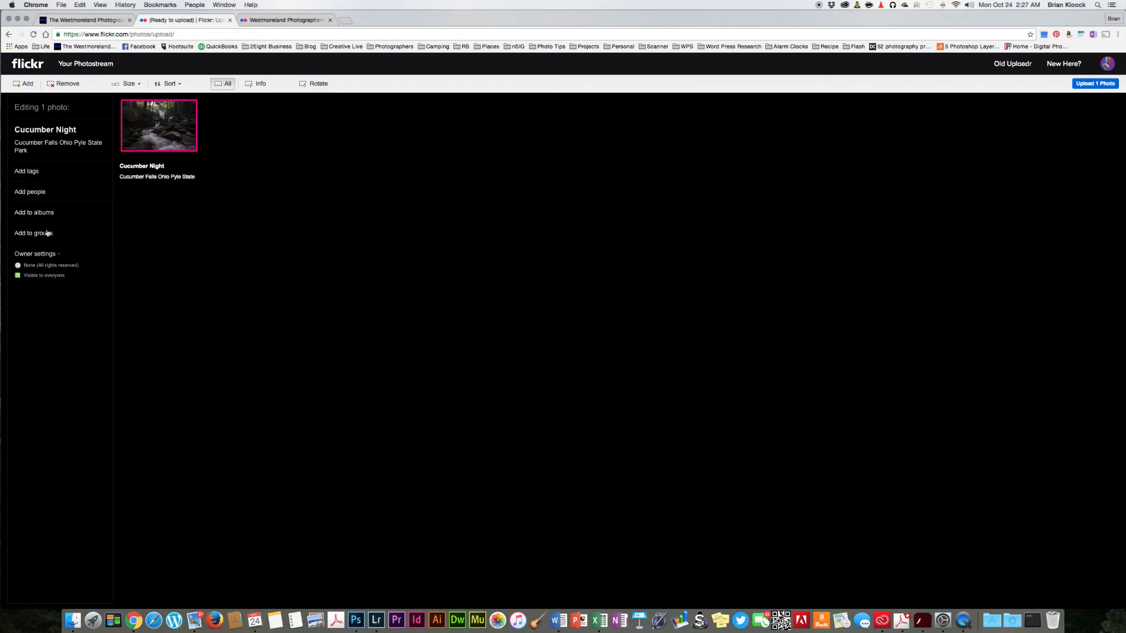
{"action": "mouse_move", "coordinate": [57, 201]}
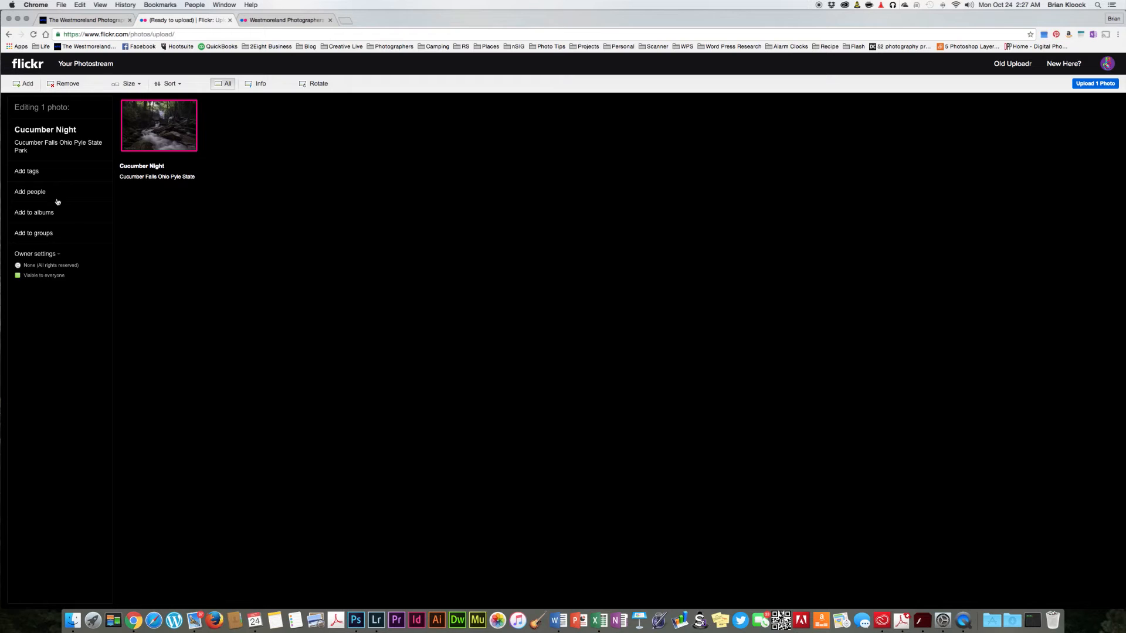
{"action": "mouse_move", "coordinate": [300, 227]}
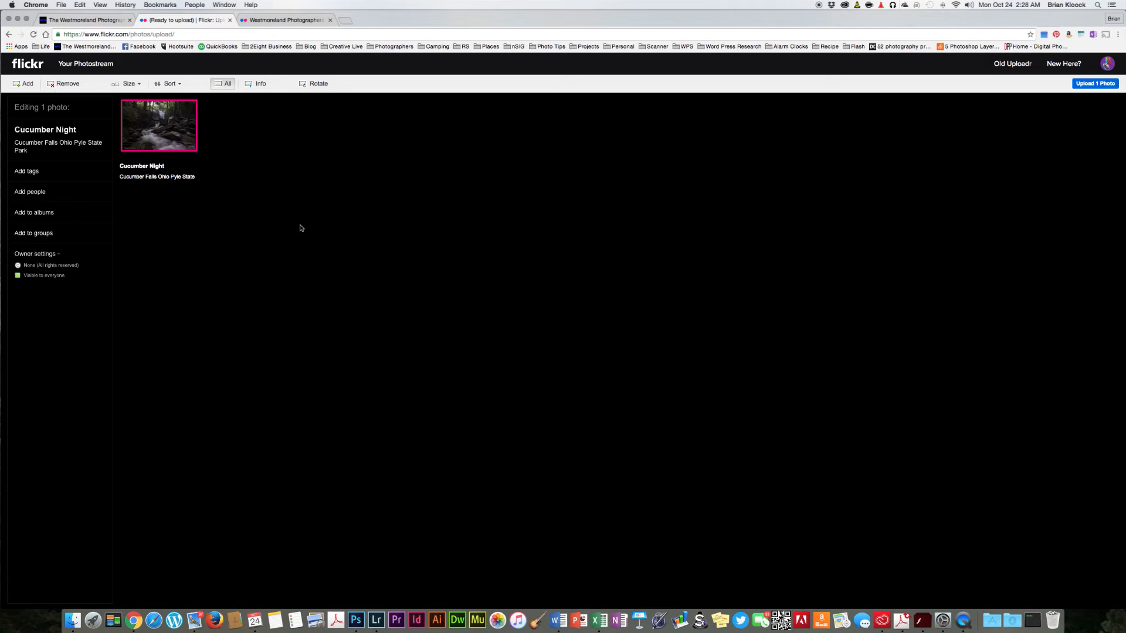
{"action": "mouse_move", "coordinate": [843, 157]}
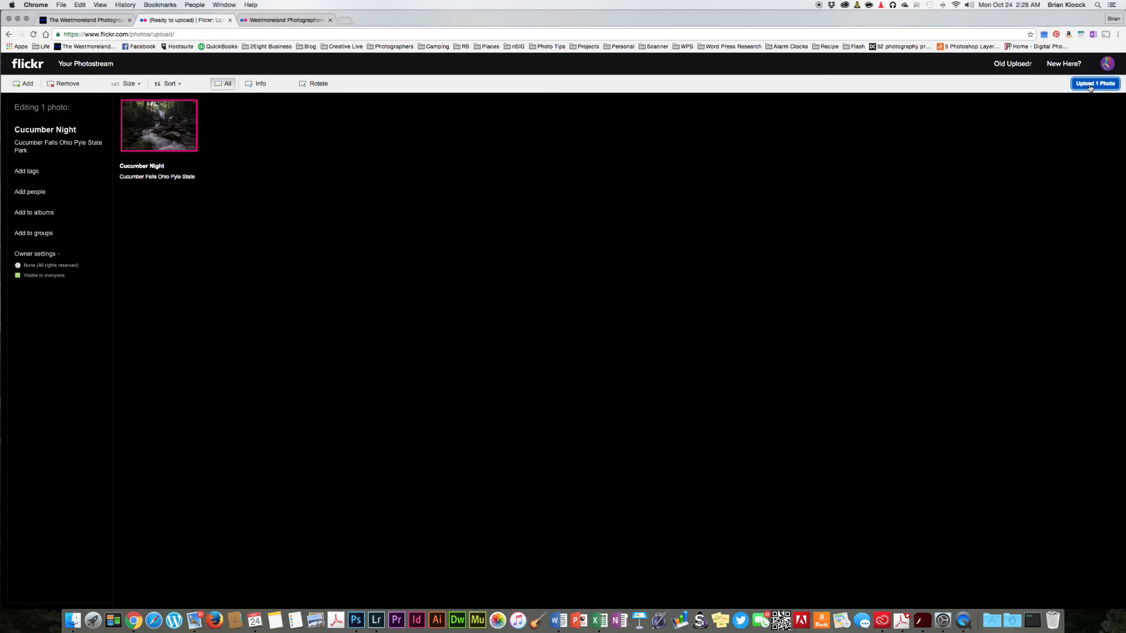
Upload Cucumber Night as a public photo
{"action": "left_click", "coordinate": [1094, 83]}
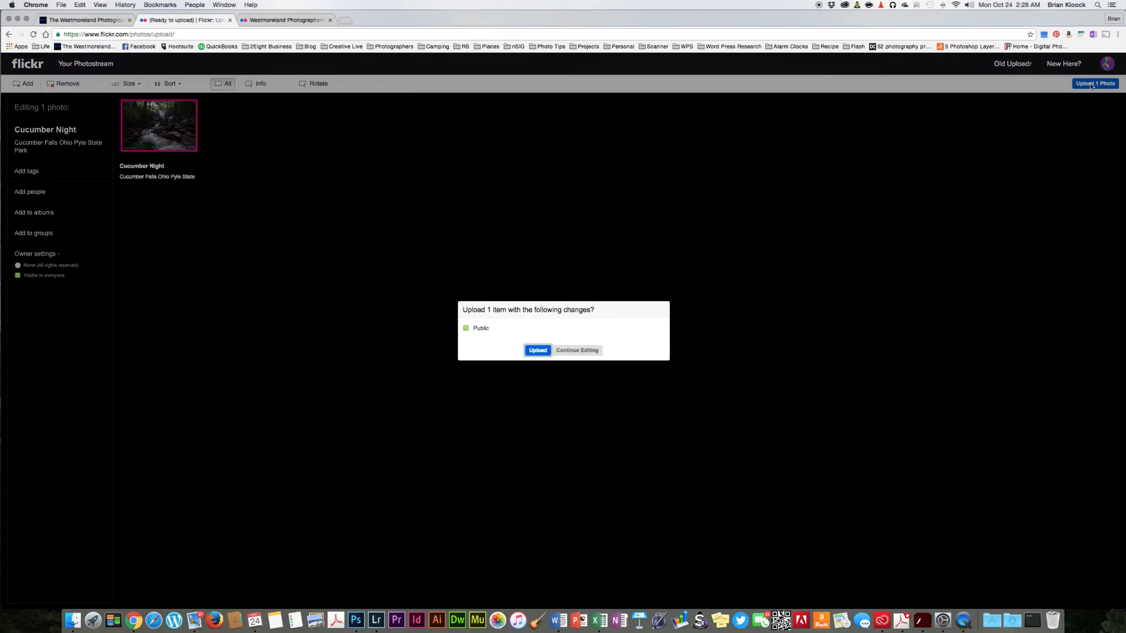
{"action": "mouse_move", "coordinate": [486, 348]}
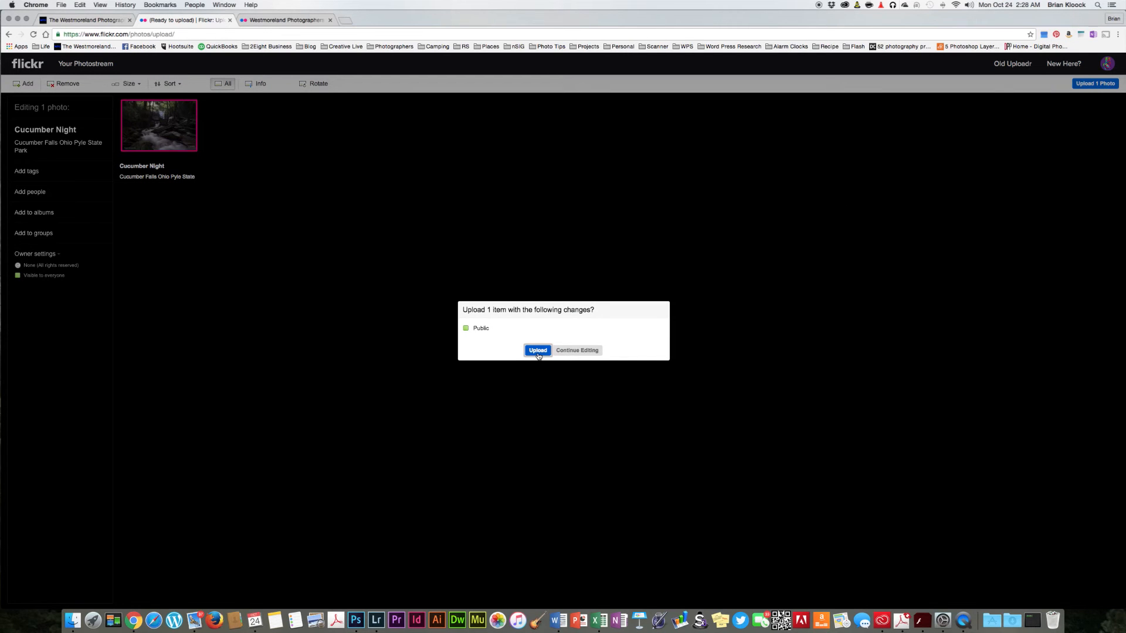
{"action": "left_click", "coordinate": [538, 351]}
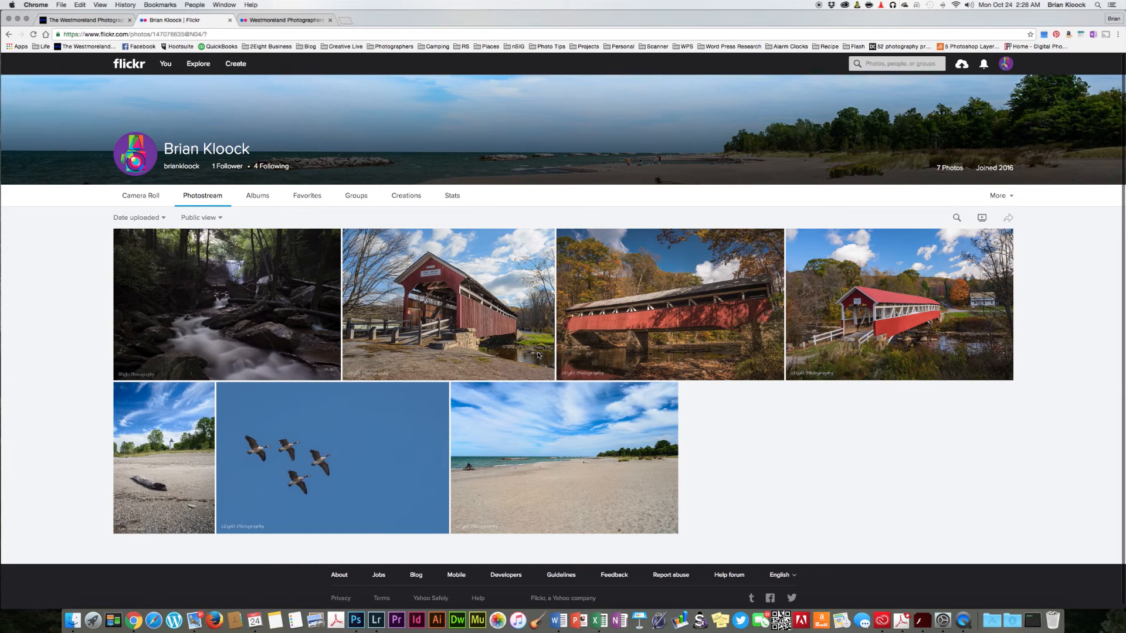
{"action": "mouse_move", "coordinate": [283, 302]}
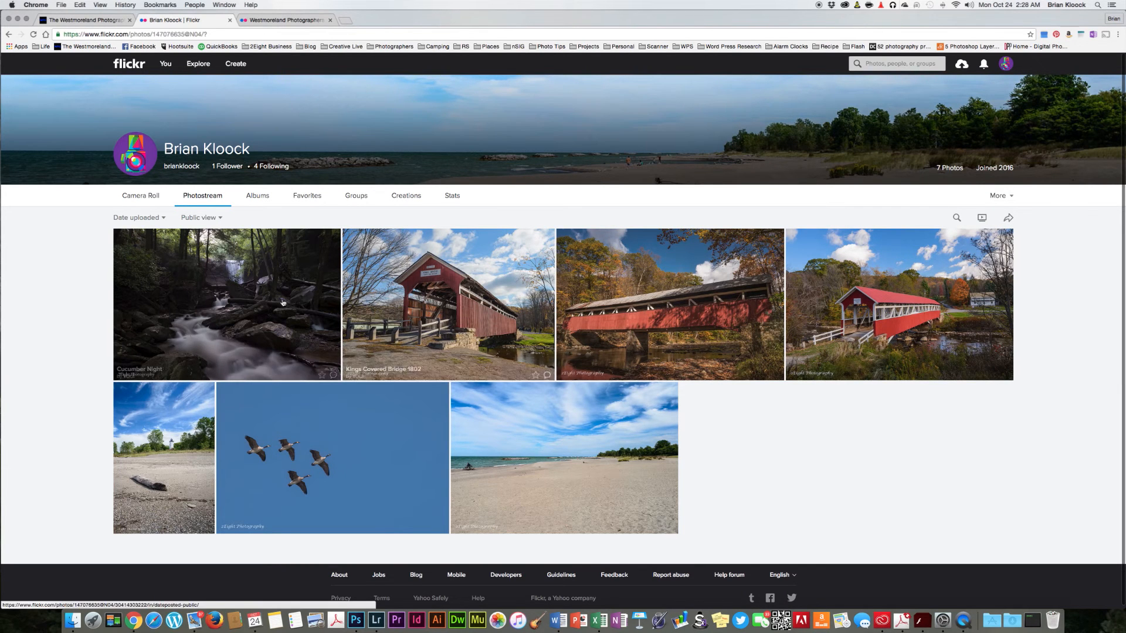
{"action": "mouse_move", "coordinate": [258, 302]}
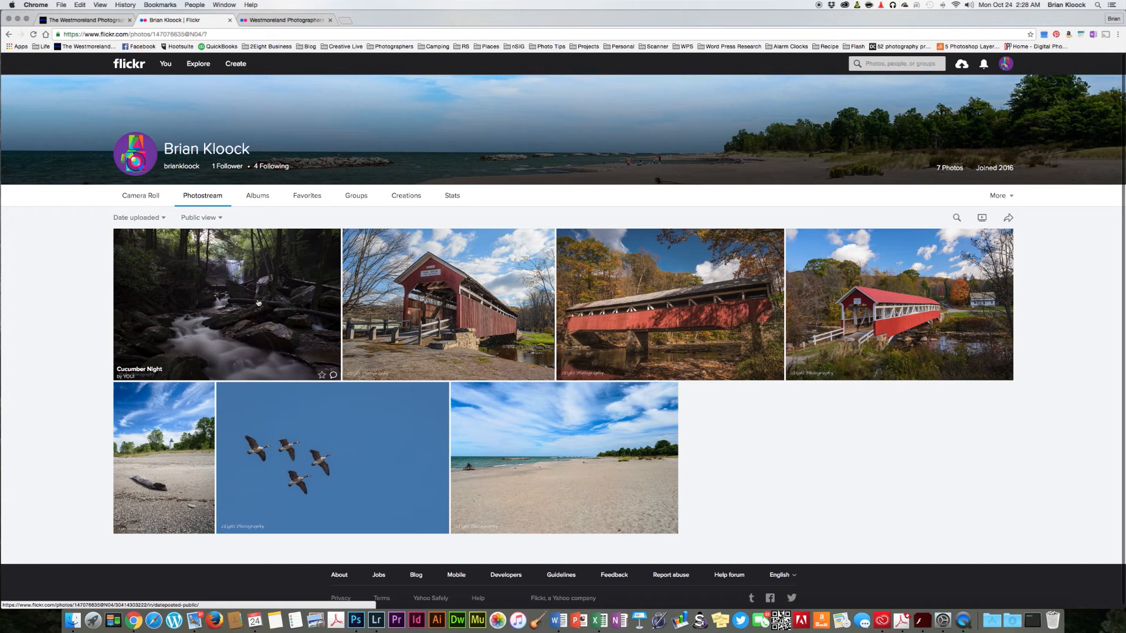
{"action": "mouse_move", "coordinate": [240, 294]}
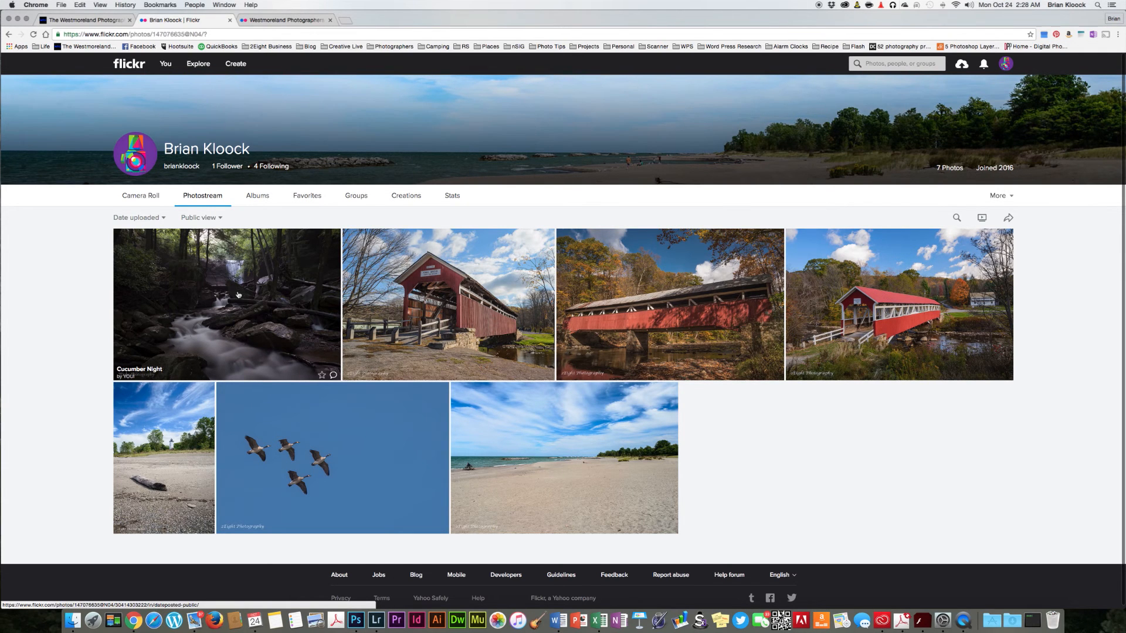
{"action": "mouse_move", "coordinate": [58, 284]}
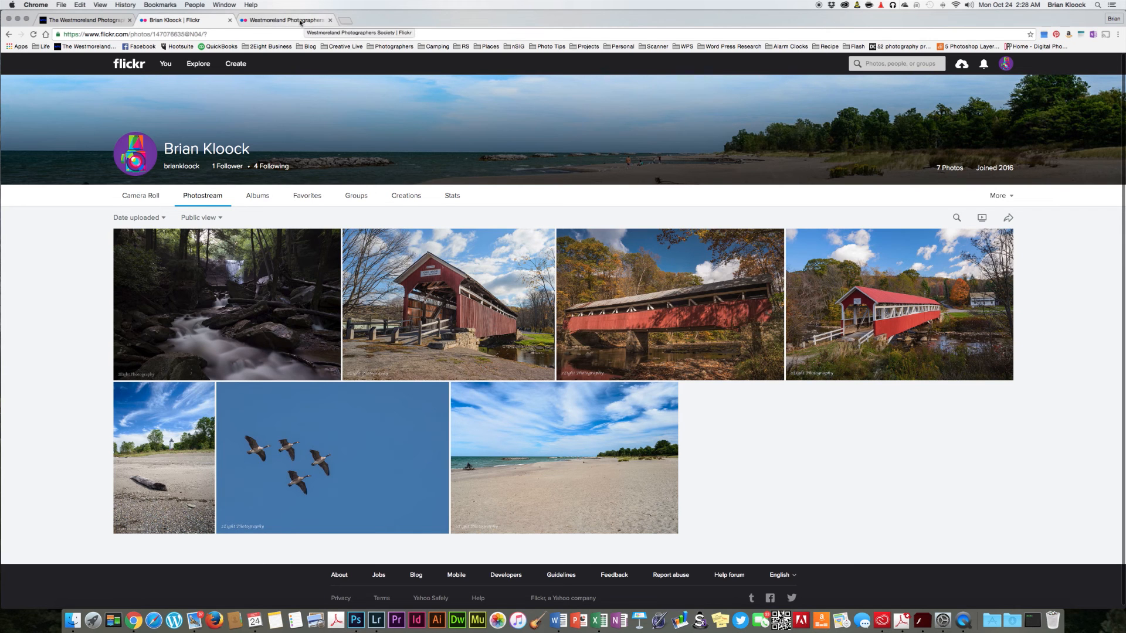
Switch to the Westmoreland Photographers Society group tab
{"action": "left_click", "coordinate": [285, 19]}
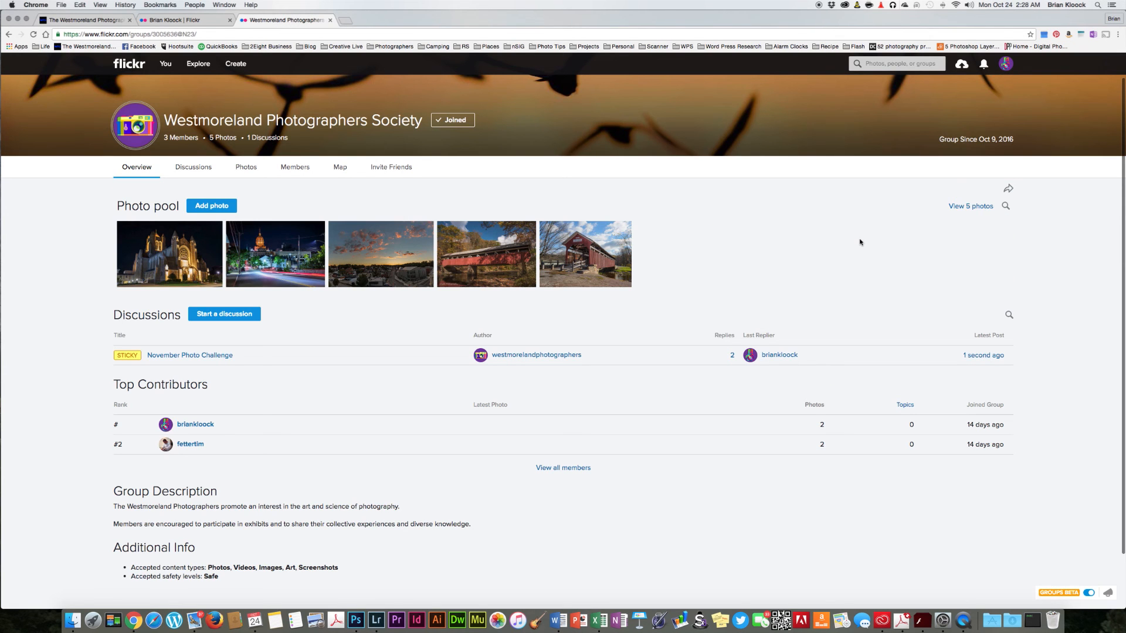
{"action": "mouse_move", "coordinate": [400, 256]}
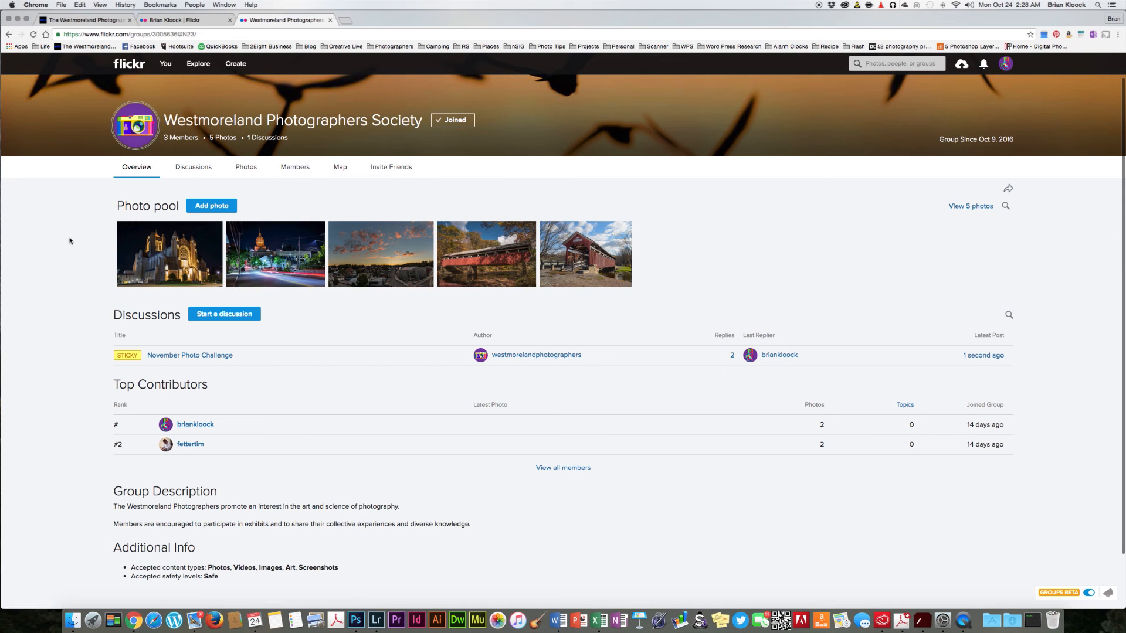
{"action": "mouse_move", "coordinate": [67, 269]}
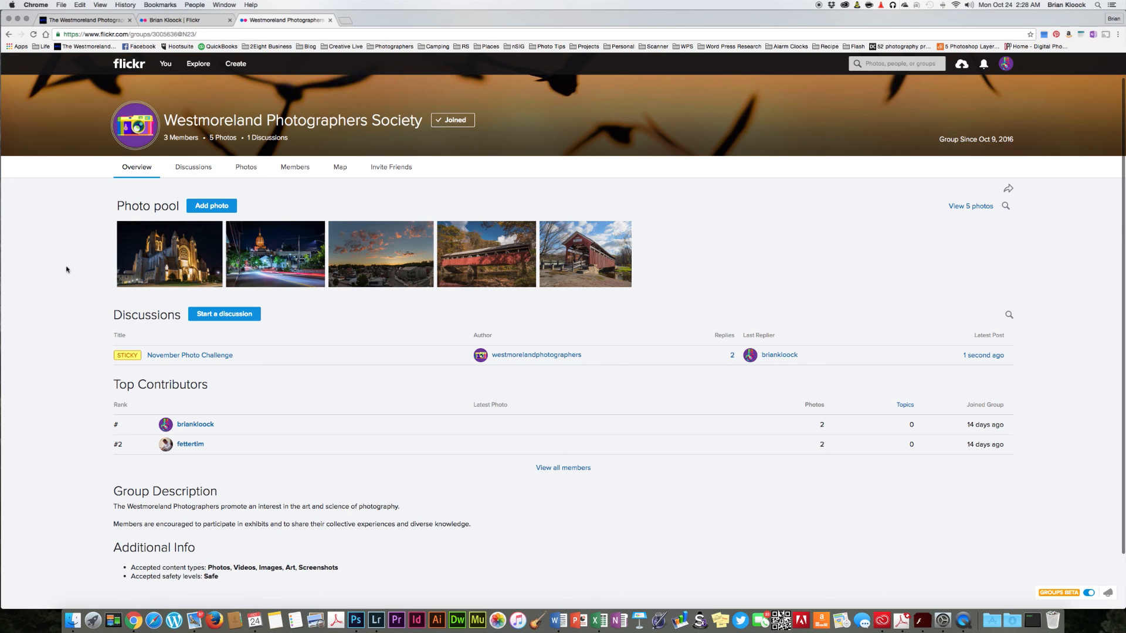
{"action": "mouse_move", "coordinate": [60, 272]}
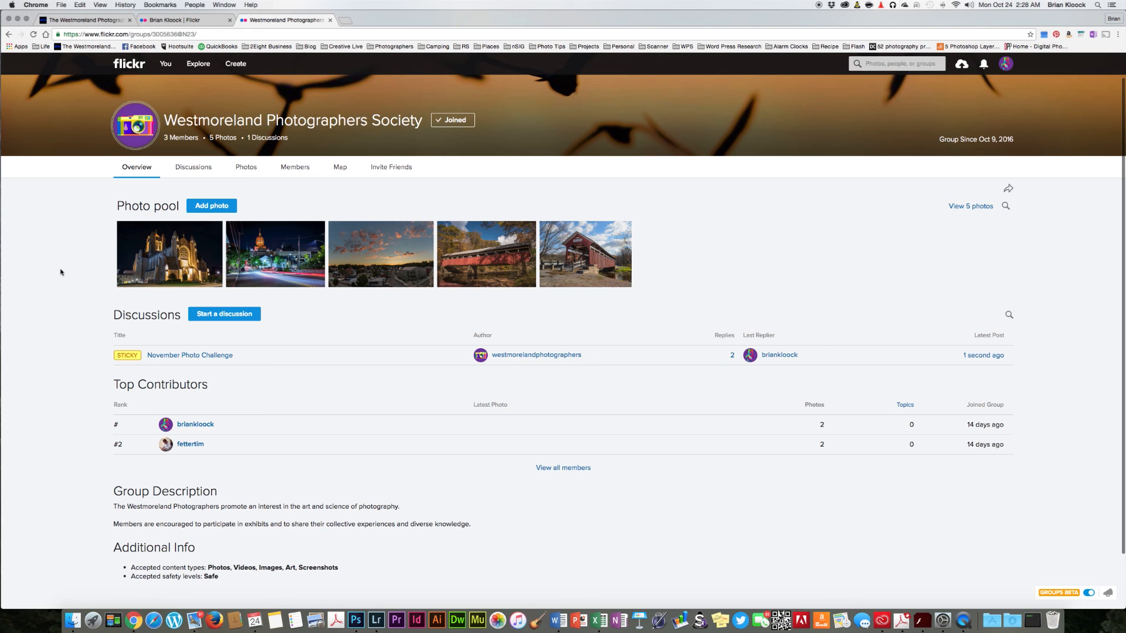
{"action": "mouse_move", "coordinate": [65, 259]}
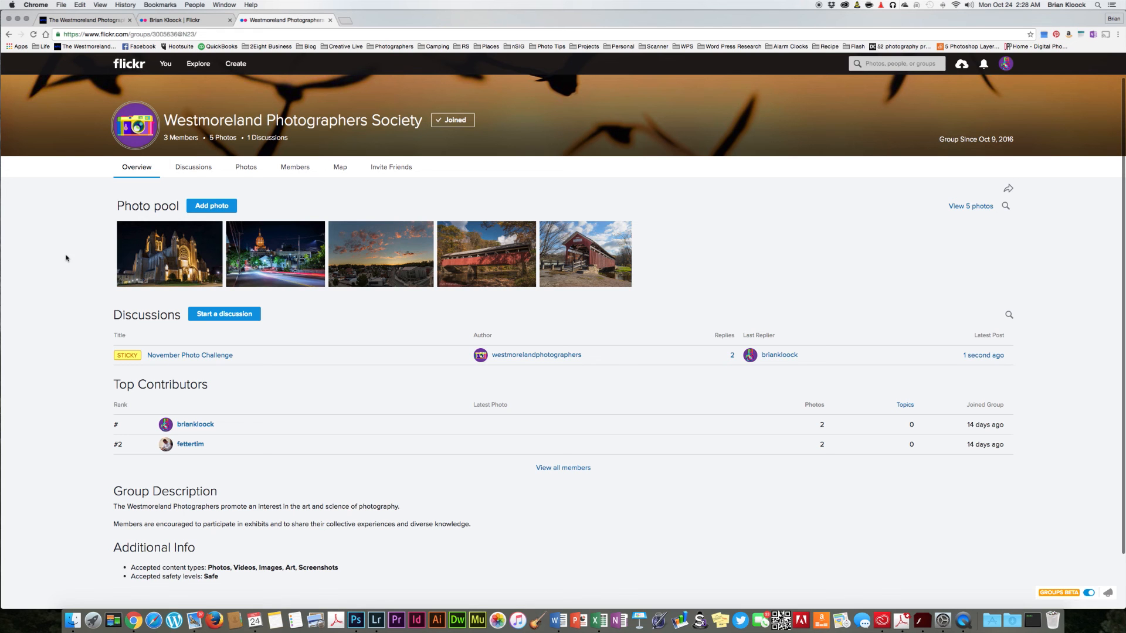
{"action": "mouse_move", "coordinate": [69, 253]}
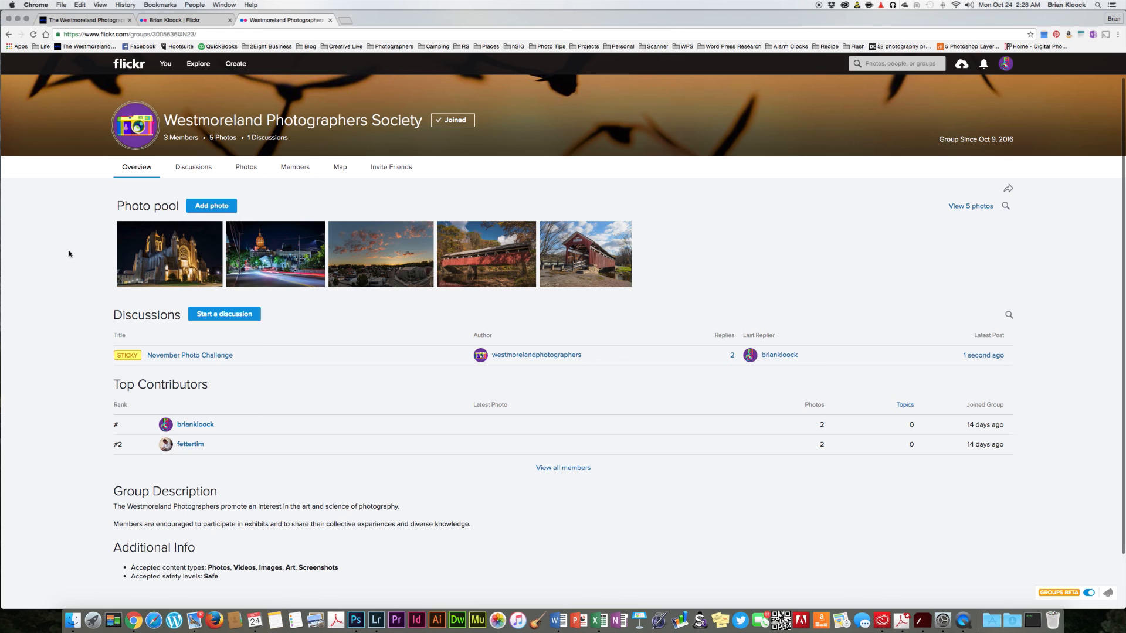